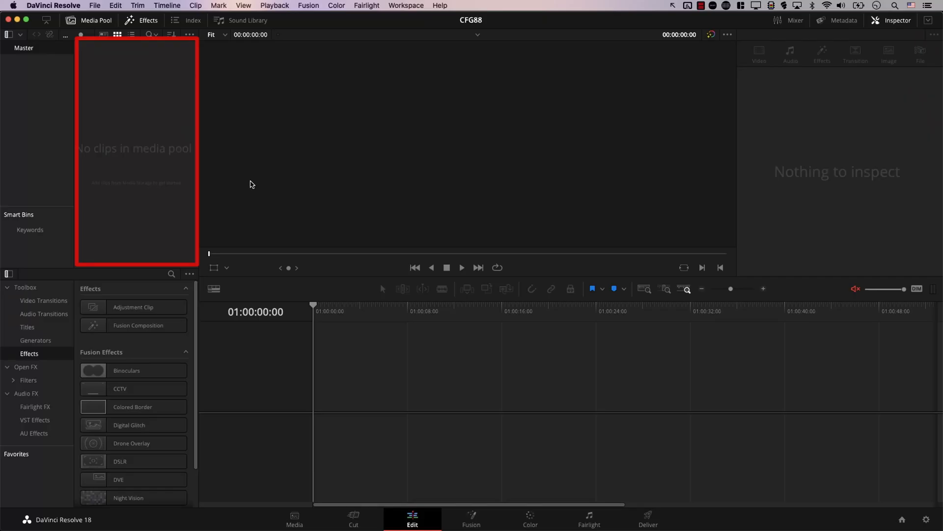
pyautogui.moveTo(76, 157)
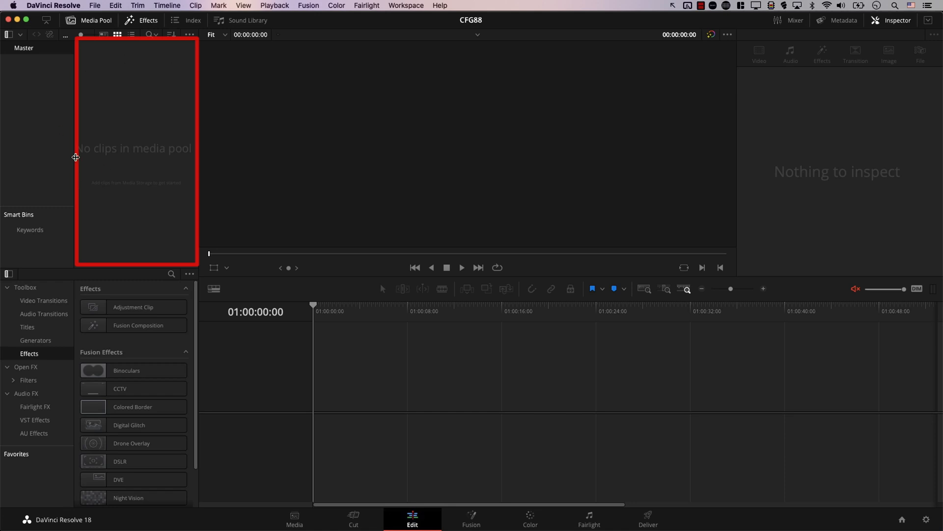
pyautogui.moveTo(111, 109)
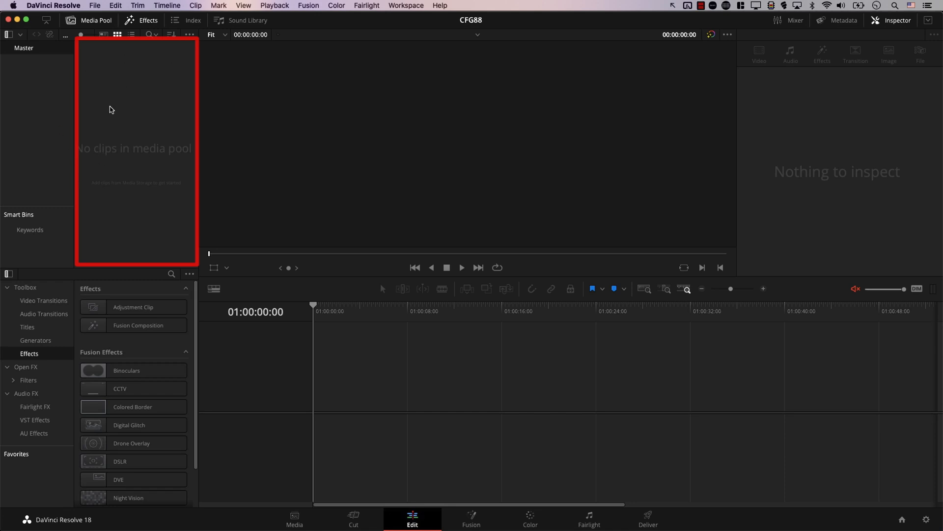
pyautogui.moveTo(164, 175)
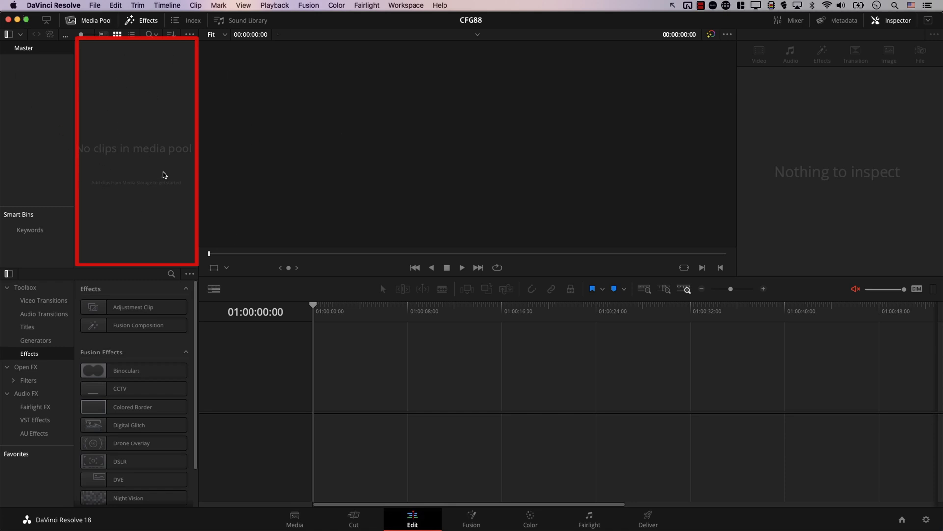
# Step: On the Media page, browse Downloads and load SCD.mov into the viewer
pyautogui.click(294, 518)
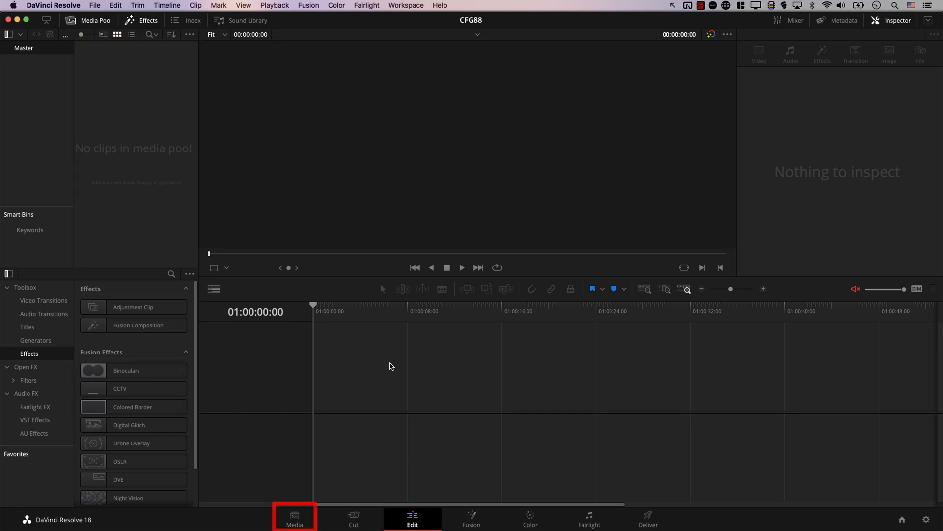
pyautogui.click(294, 519)
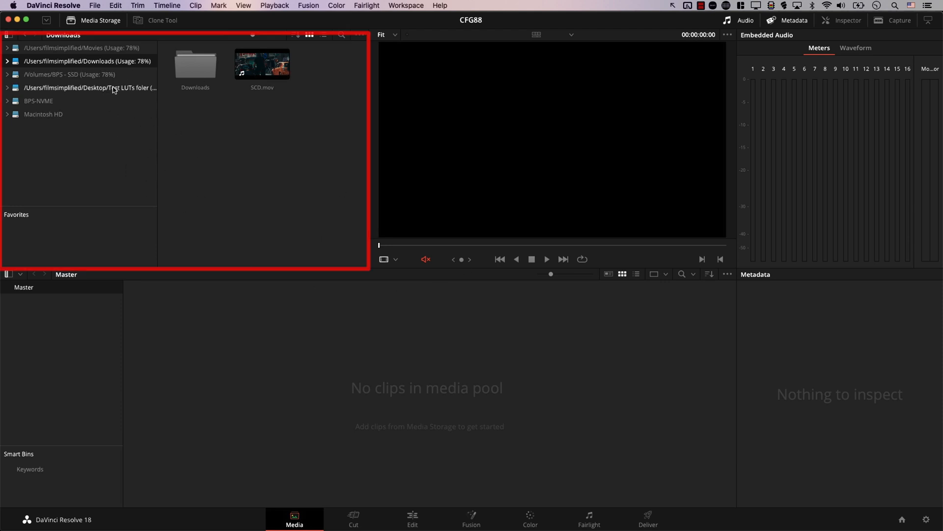
pyautogui.moveTo(38, 194)
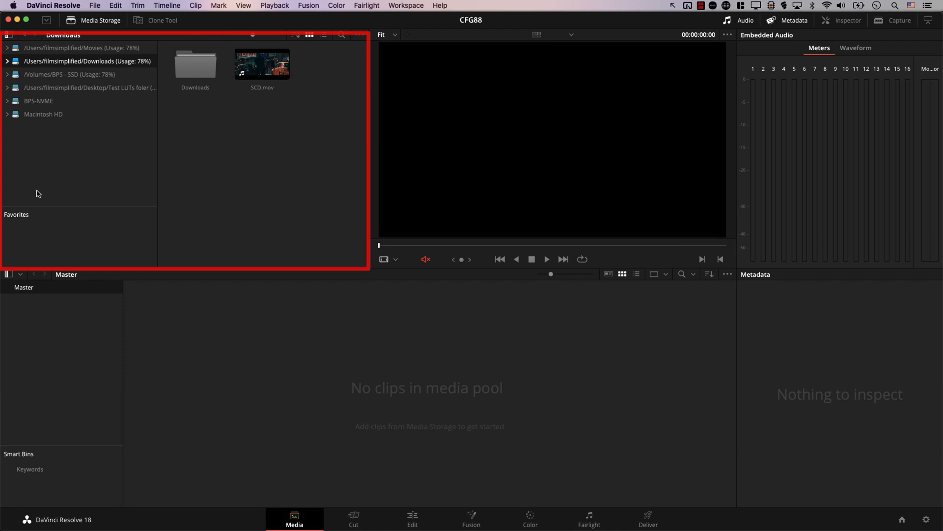
pyautogui.click(261, 65)
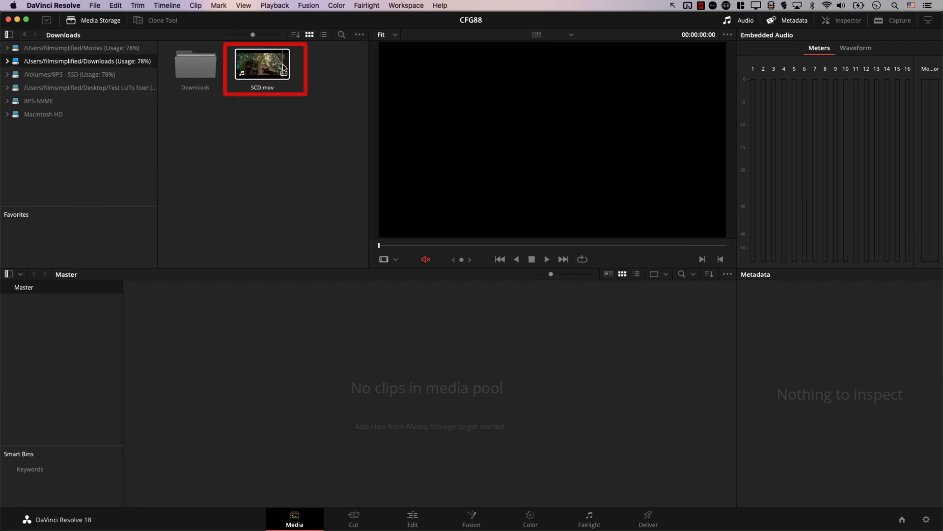
pyautogui.moveTo(261, 72)
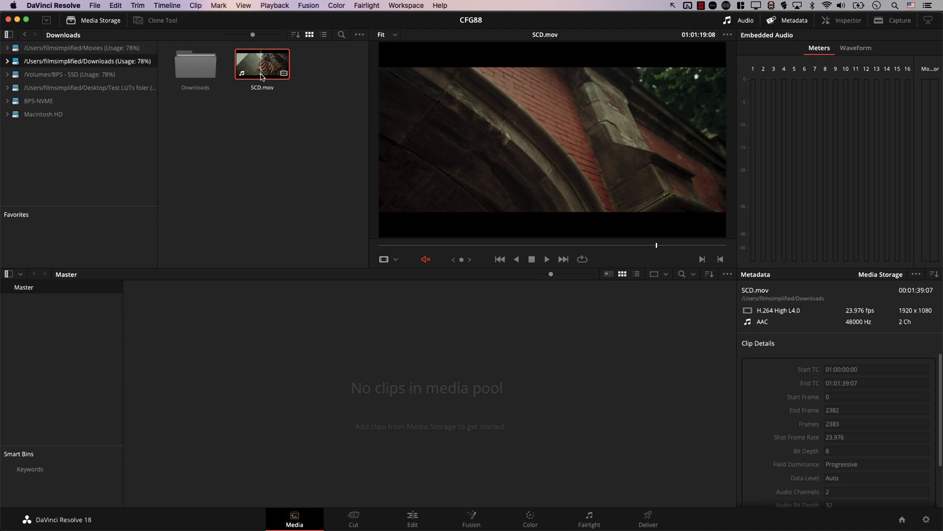
# Step: Launch Scene Cut Detection on SCD.mov from its context menu
pyautogui.rightClick(261, 65)
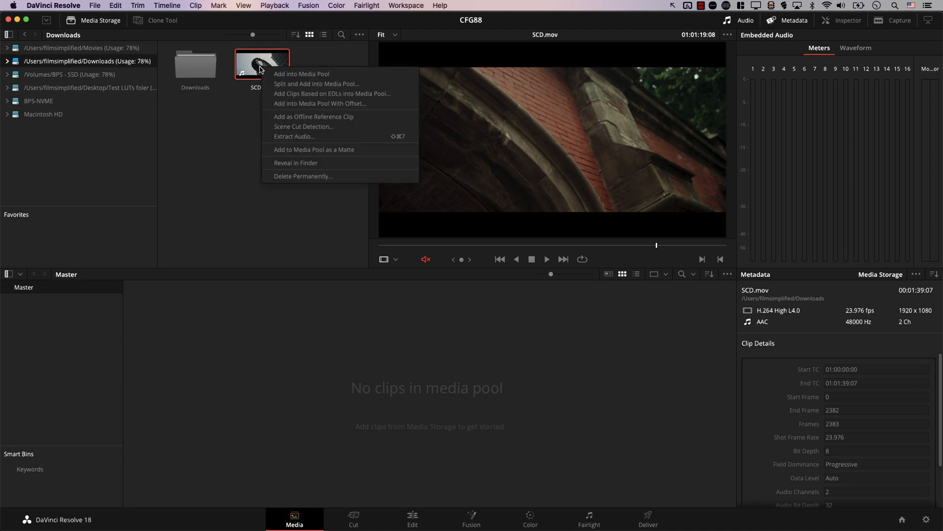
pyautogui.moveTo(304, 126)
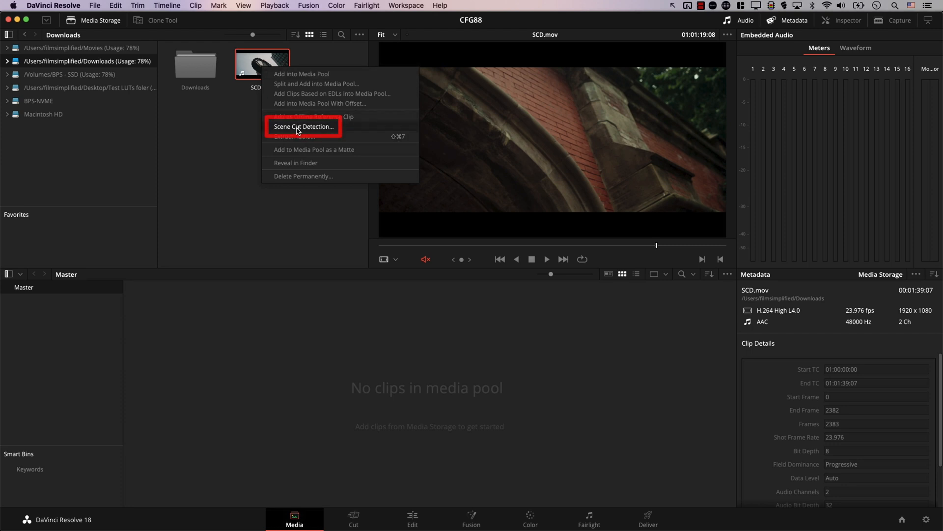
pyautogui.click(304, 127)
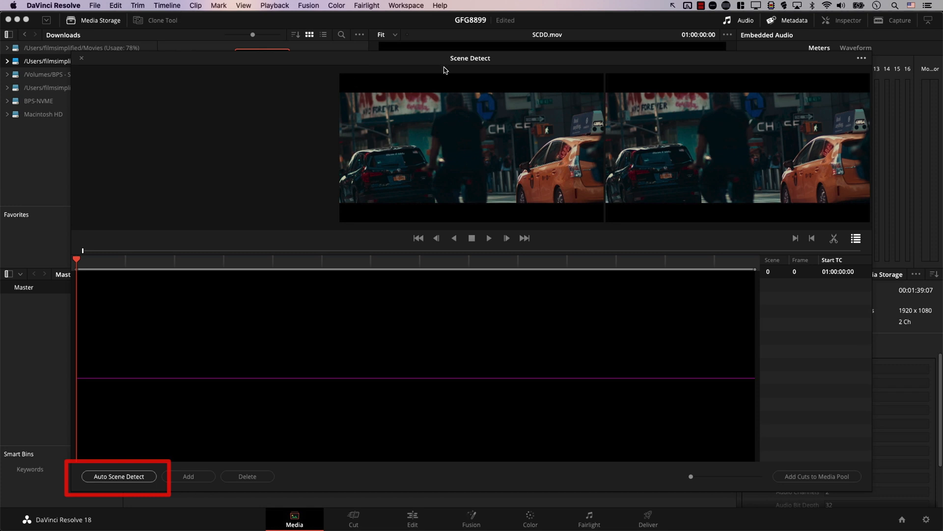
pyautogui.moveTo(632, 259)
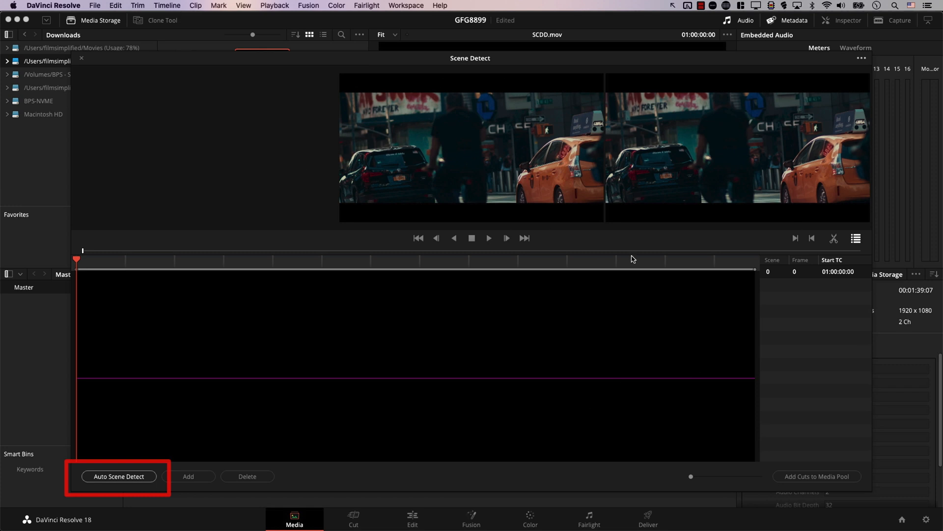
pyautogui.moveTo(110, 458)
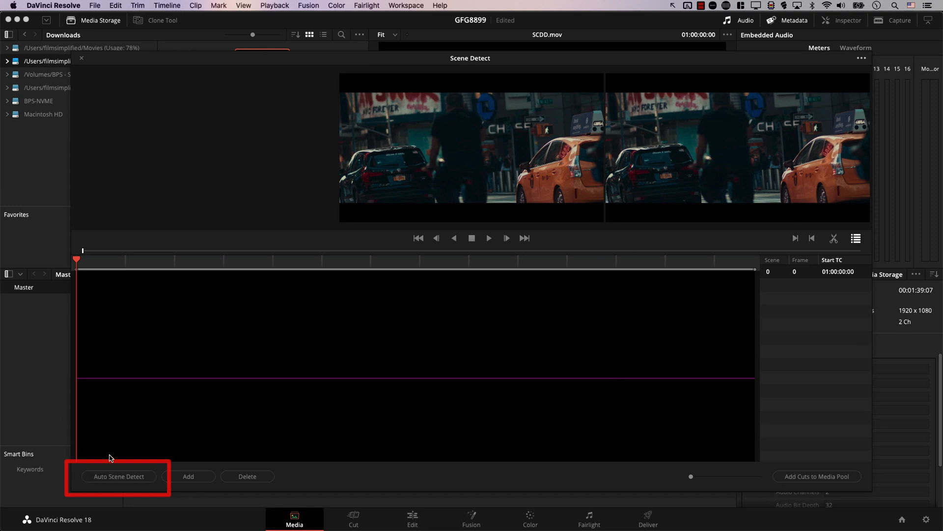
# Step: Run Auto Scene Detect so the clip's cut spikes and four scenes appear
pyautogui.click(119, 475)
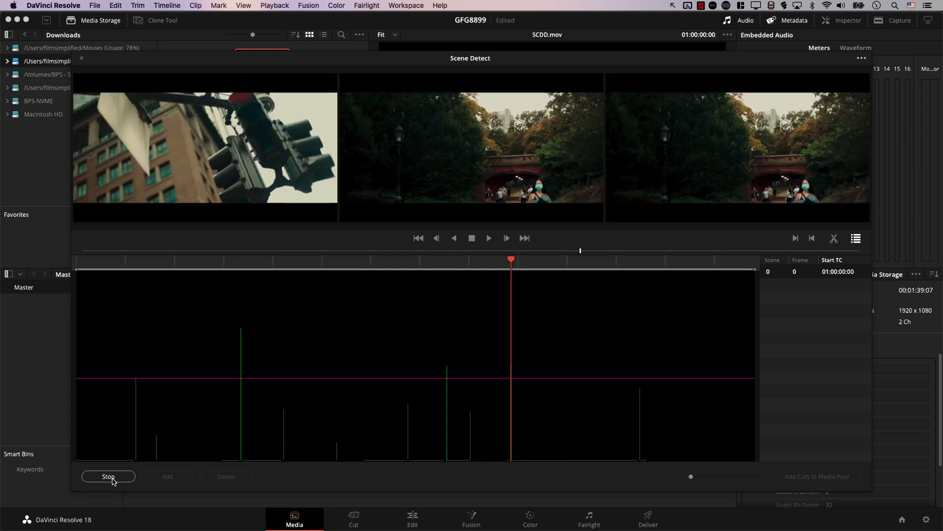
pyautogui.click(108, 475)
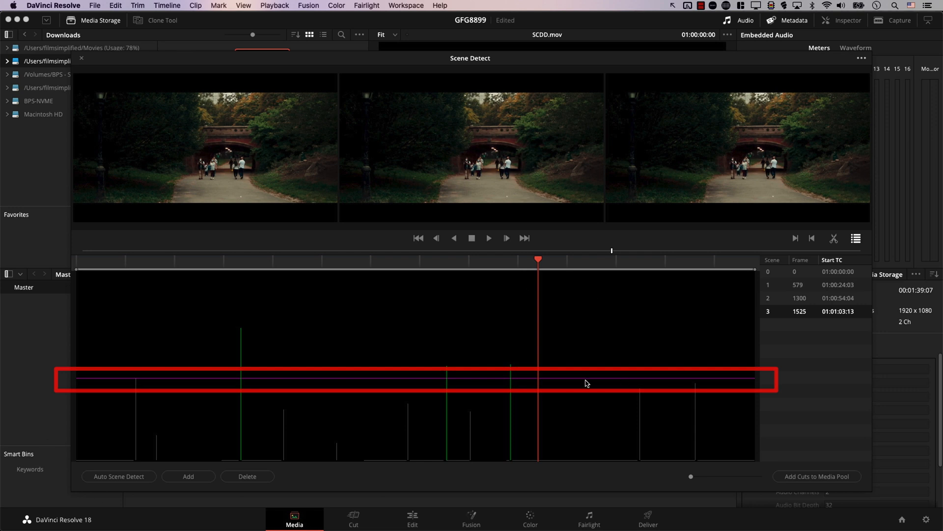
pyautogui.moveTo(595, 387)
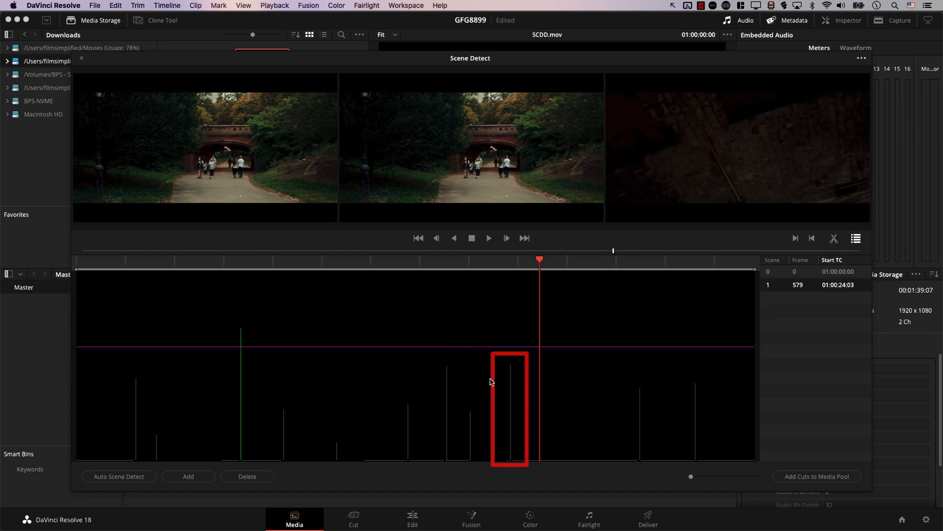
pyautogui.moveTo(430, 381)
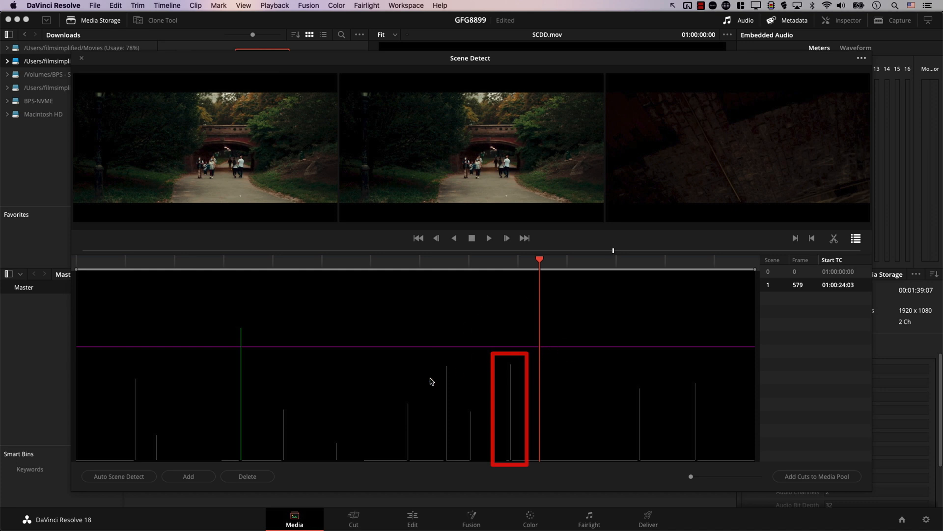
# Step: Raise the threshold line so only the frame-579 cut remains, leaving two scenes
pyautogui.click(337, 448)
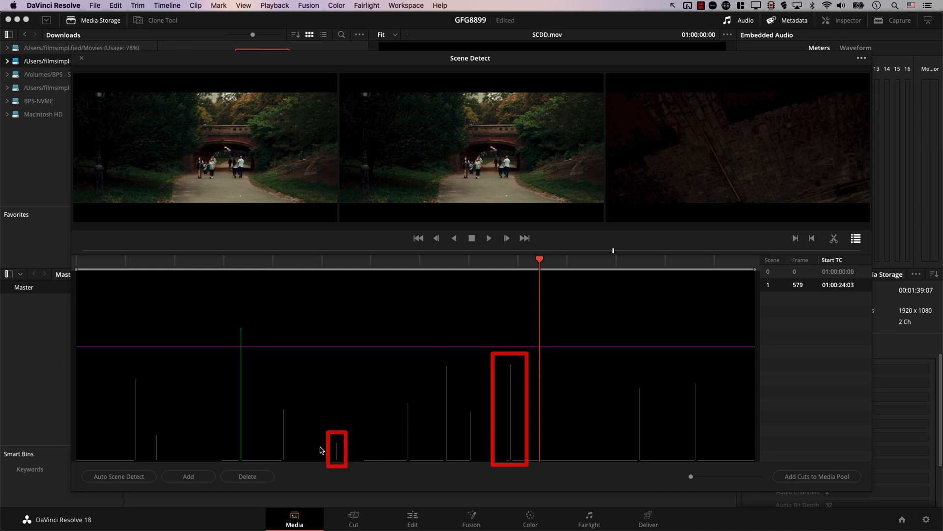
pyautogui.moveTo(467, 398)
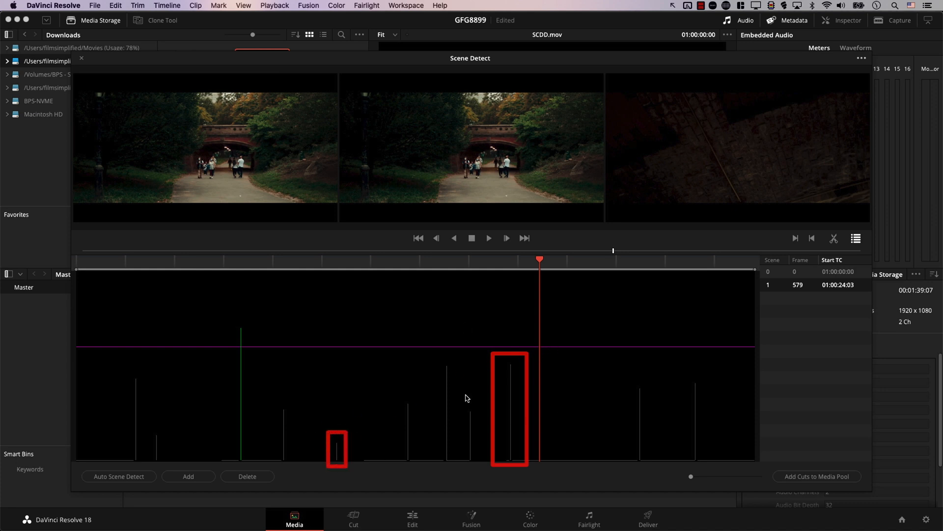
pyautogui.moveTo(352, 386)
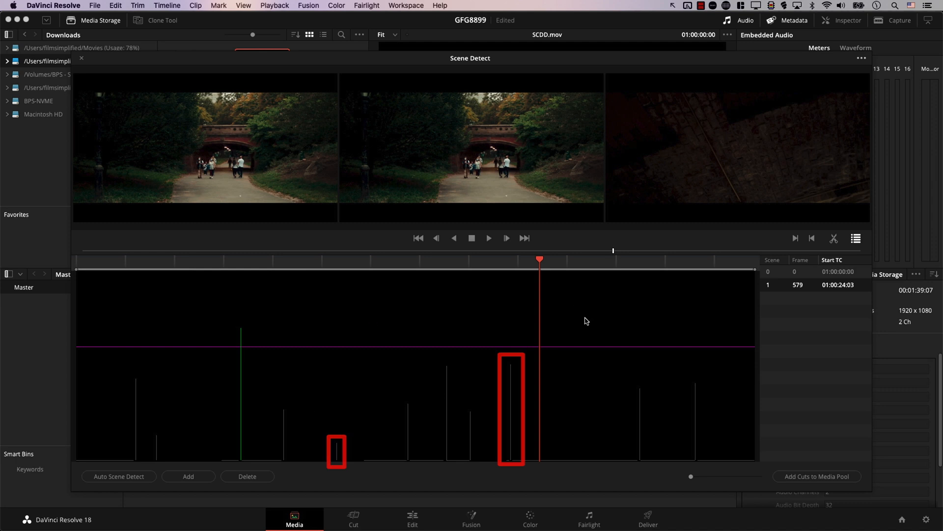
pyautogui.moveTo(513, 374)
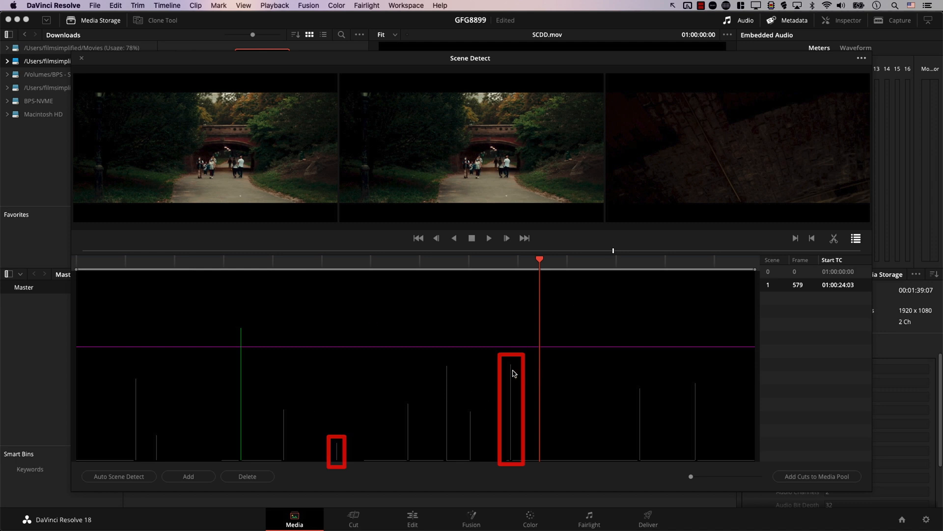
pyautogui.moveTo(476, 373)
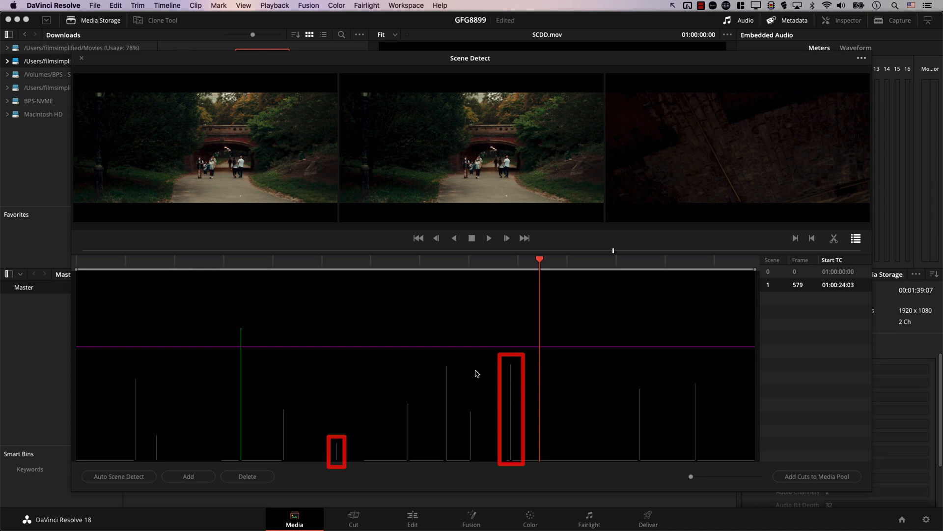
pyautogui.moveTo(533, 346)
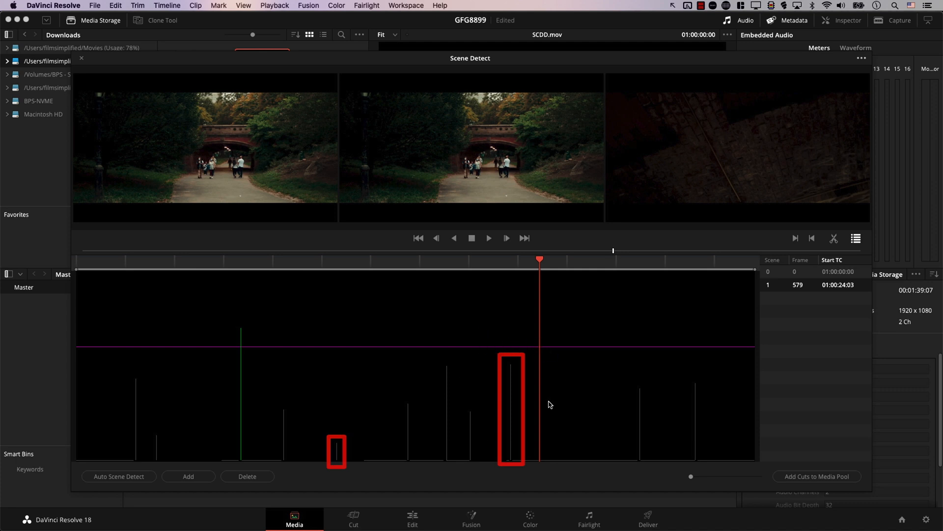
pyautogui.moveTo(330, 465)
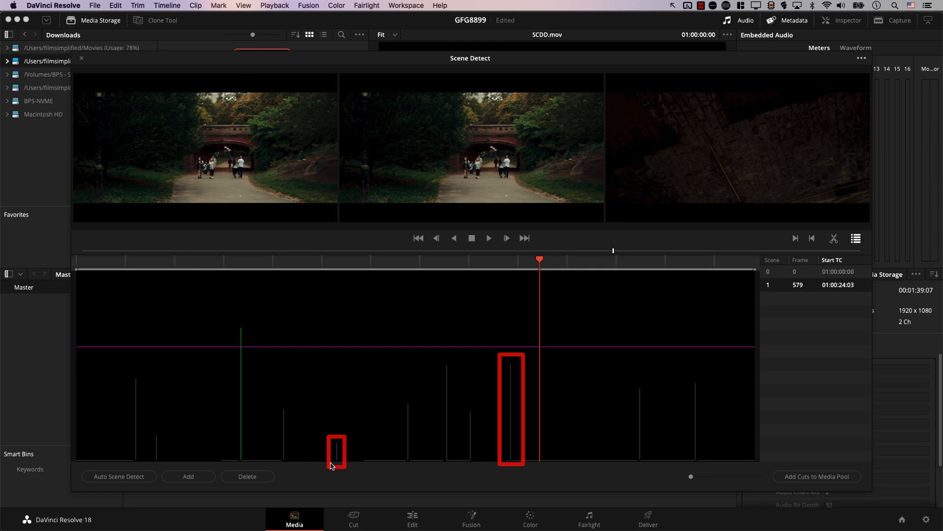
# Step: Inspect the traffic-light shot, then set the threshold so scenes 0–11 are listed
pyautogui.click(479, 259)
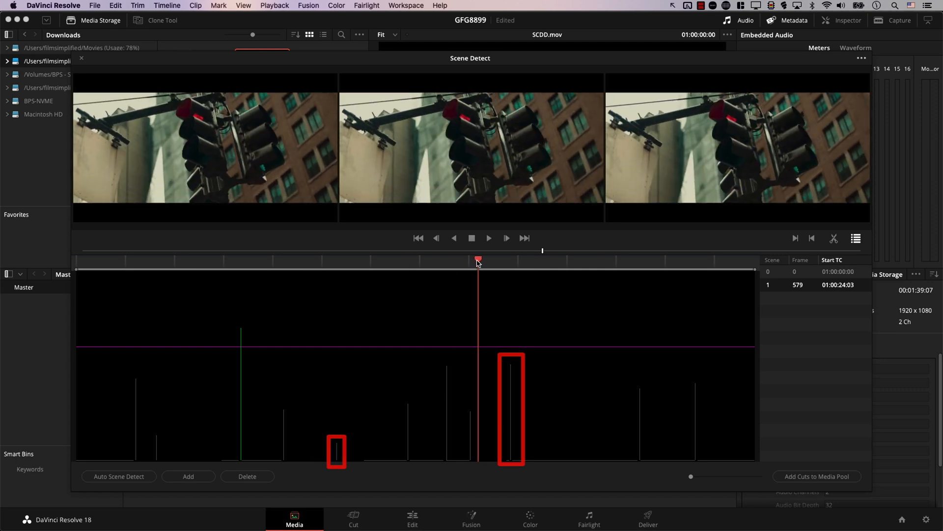
pyautogui.click(306, 259)
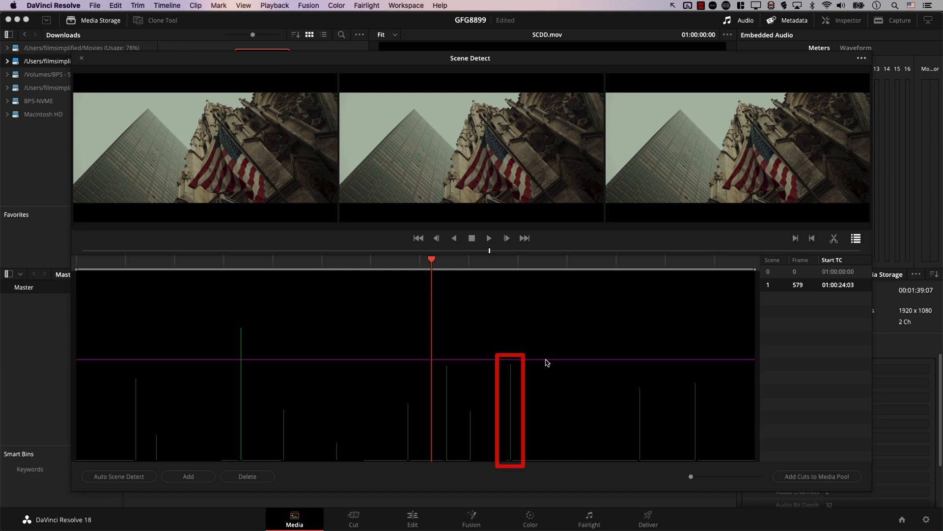
pyautogui.moveTo(548, 367)
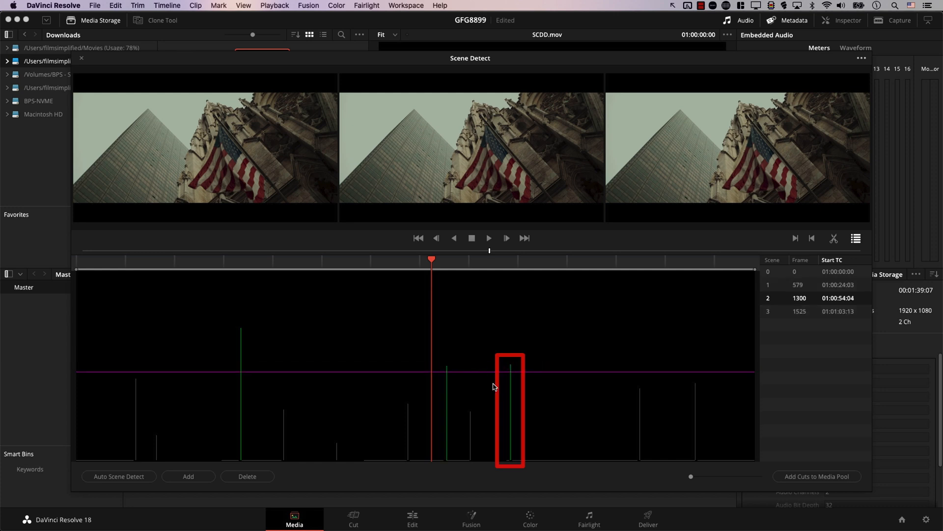
pyautogui.moveTo(554, 376)
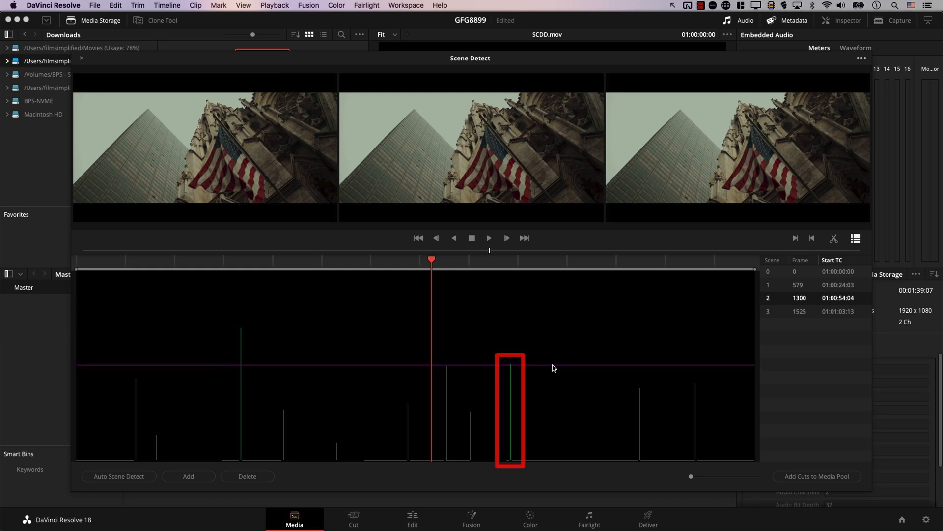
pyautogui.click(247, 476)
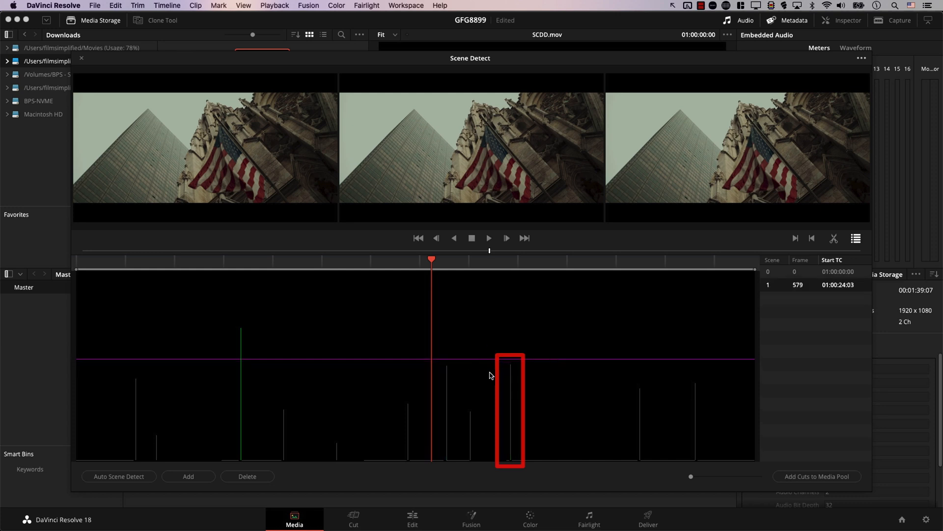
pyautogui.moveTo(475, 359)
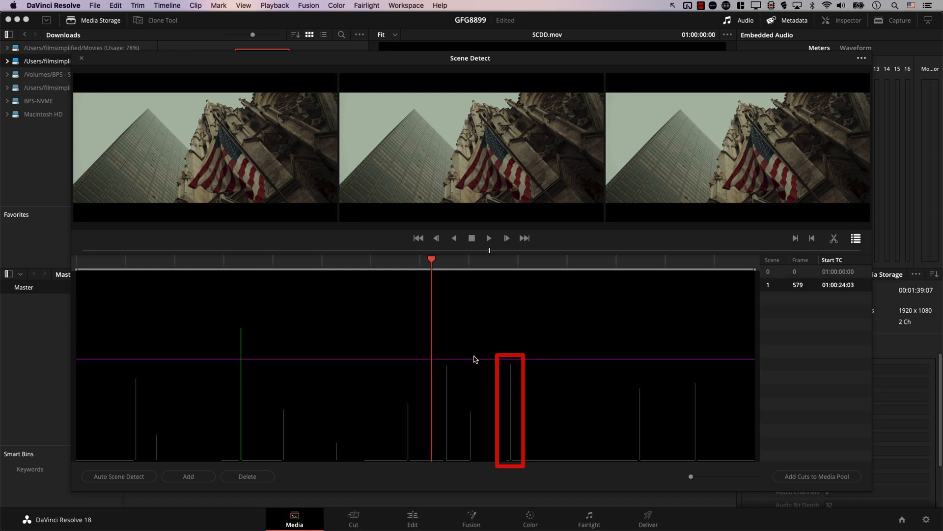
pyautogui.moveTo(538, 364)
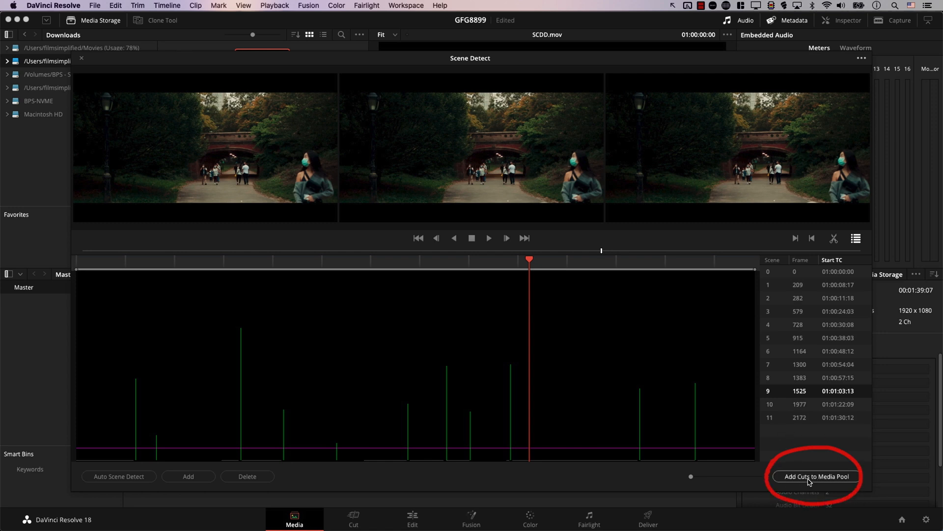
# Step: Add the detected cuts to the media pool and accept the project frame-rate change
pyautogui.click(816, 475)
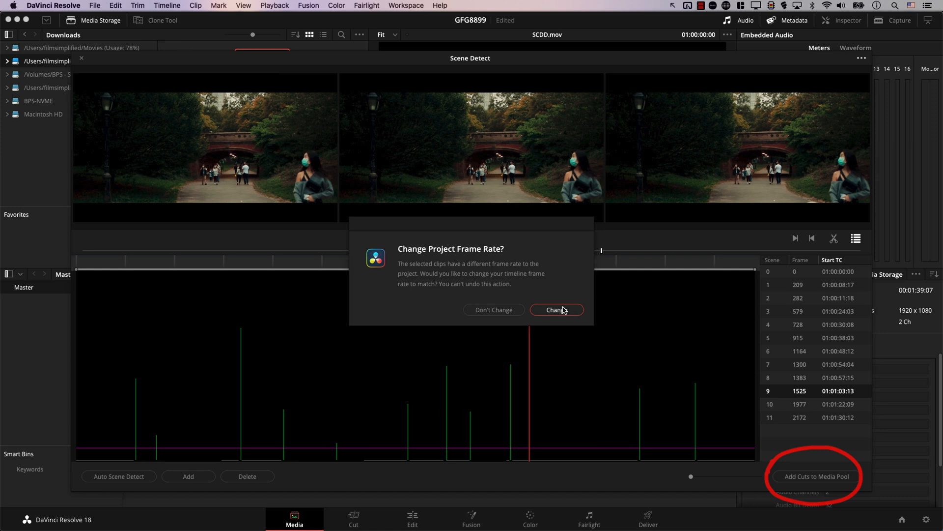
pyautogui.click(554, 309)
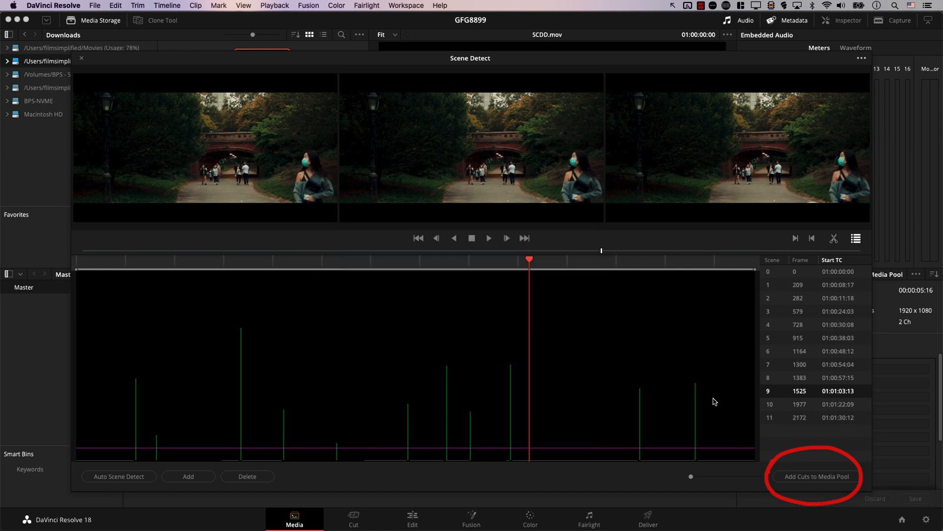
pyautogui.moveTo(688, 375)
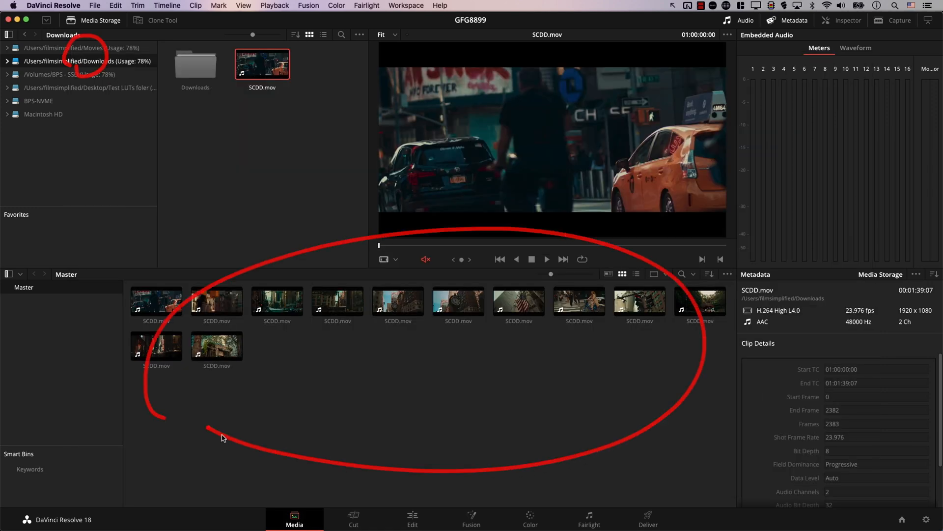
# Step: Select one of the twelve new SCDD.mov cut clips in the media pool
pyautogui.click(458, 300)
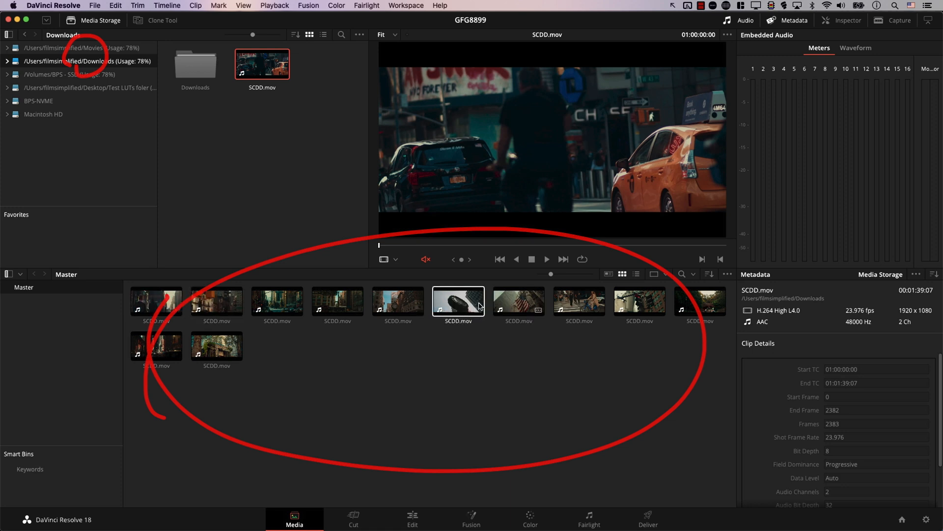
pyautogui.moveTo(426, 305)
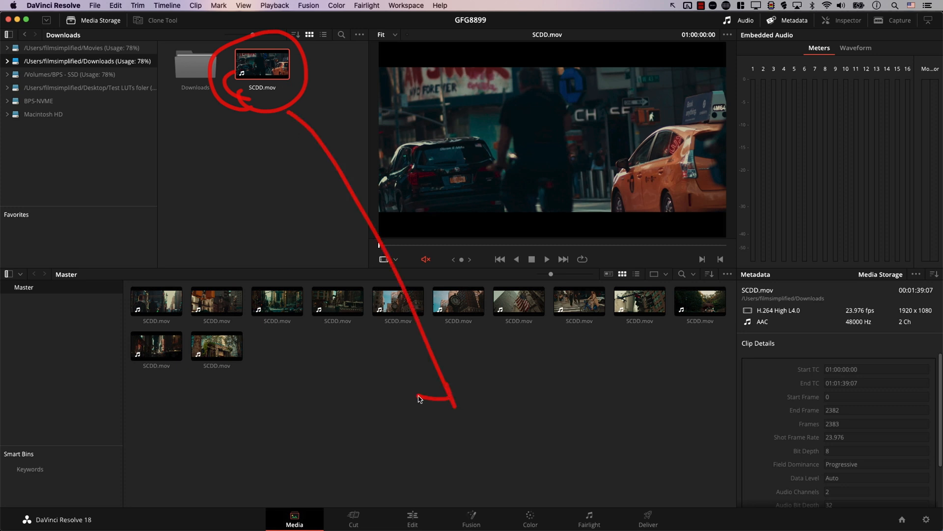
pyautogui.moveTo(266, 87)
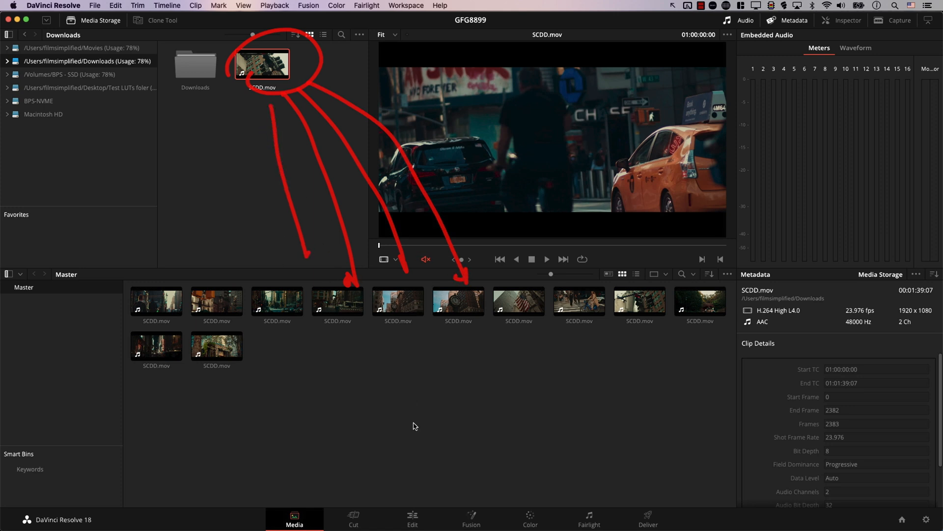
# Step: Switch to the Edit page and hide the Effects library
pyautogui.click(412, 518)
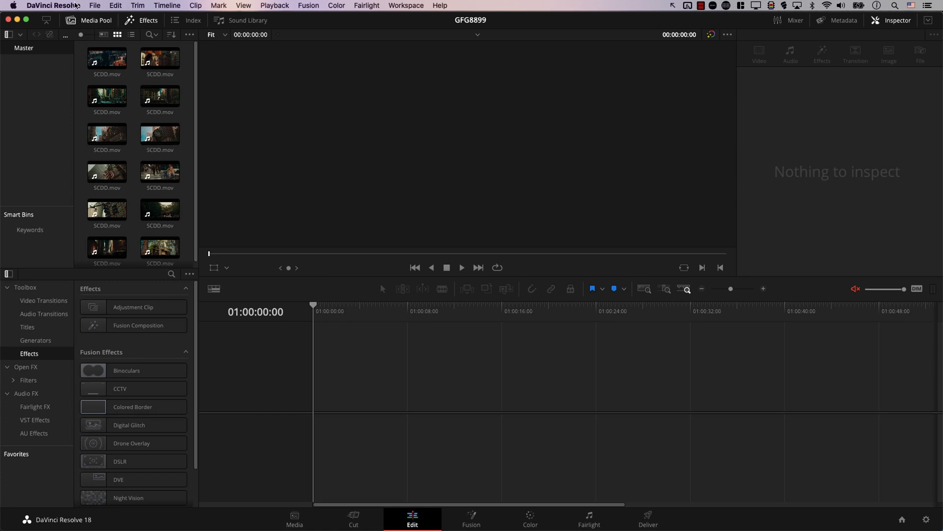
pyautogui.click(140, 20)
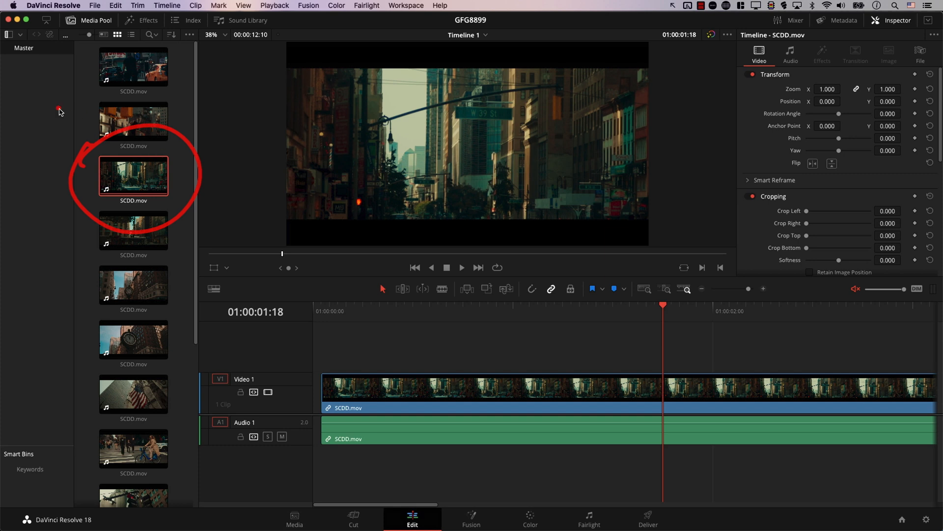
pyautogui.moveTo(107, 144)
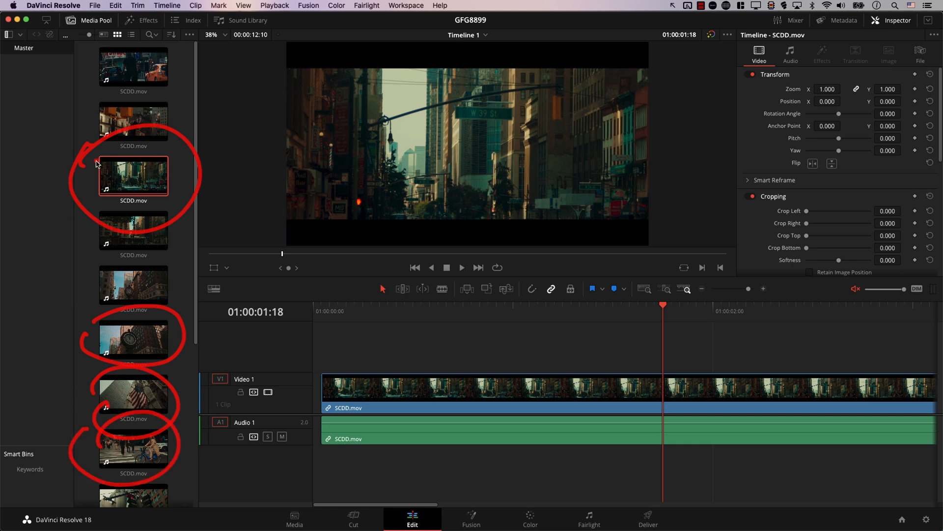
pyautogui.moveTo(89, 208)
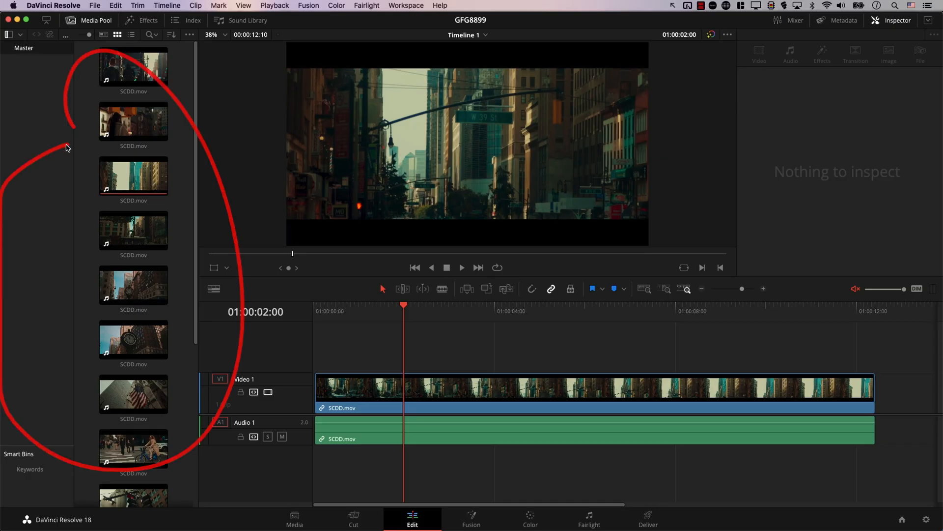
pyautogui.moveTo(139, 193)
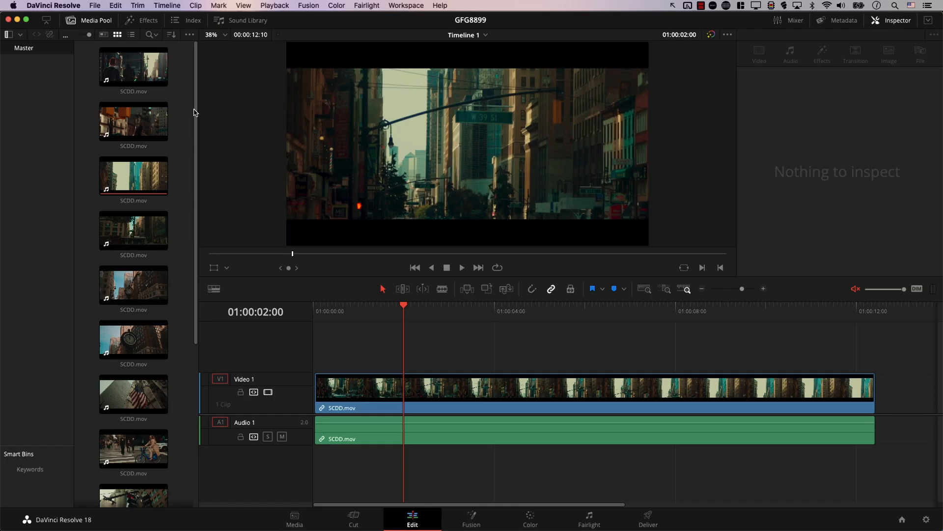
# Step: Widen the Media Pool panel so clips show in two columns
pyautogui.click(226, 34)
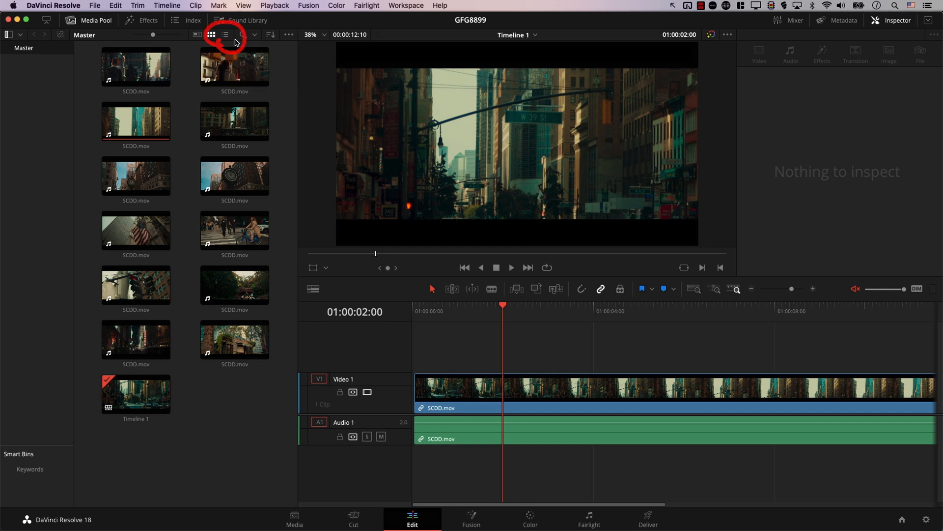
# Step: Show the media pool in List View sorted by Start TC and select the first clip
pyautogui.click(234, 65)
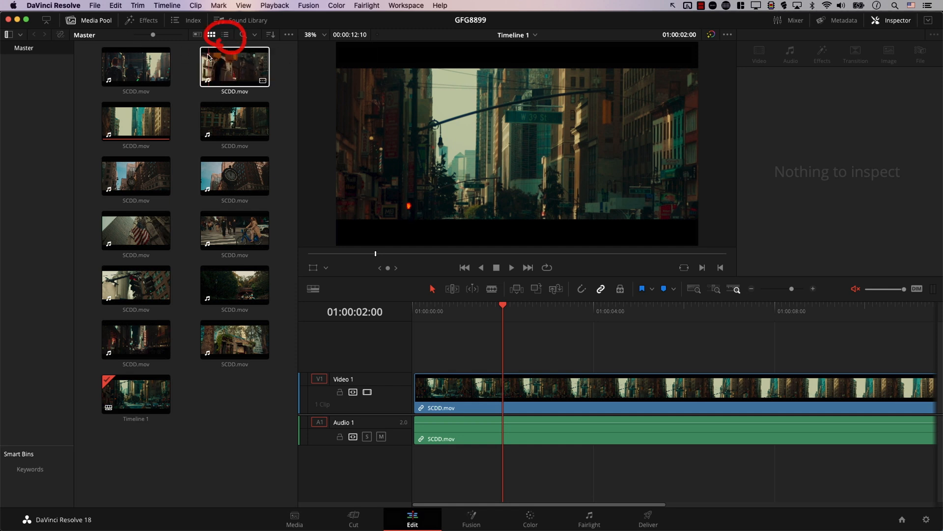
pyautogui.click(226, 35)
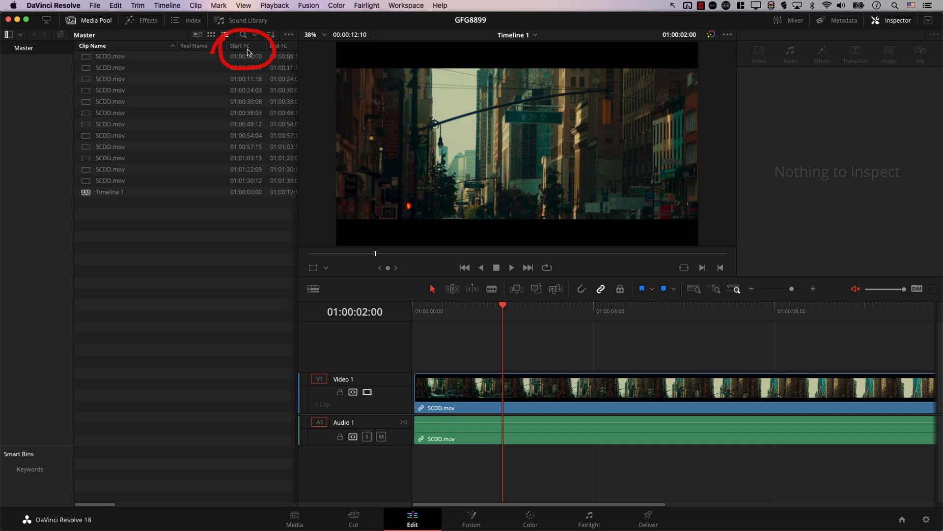
pyautogui.click(239, 46)
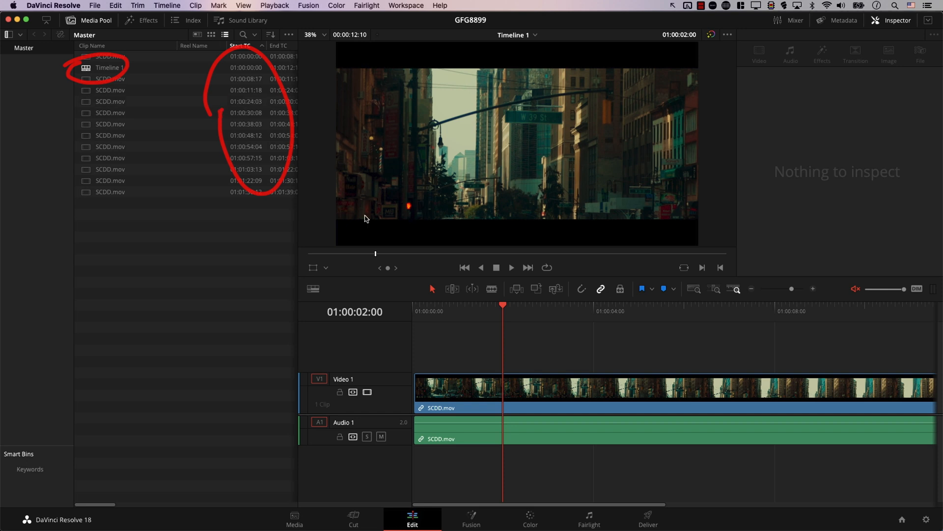
pyautogui.click(110, 169)
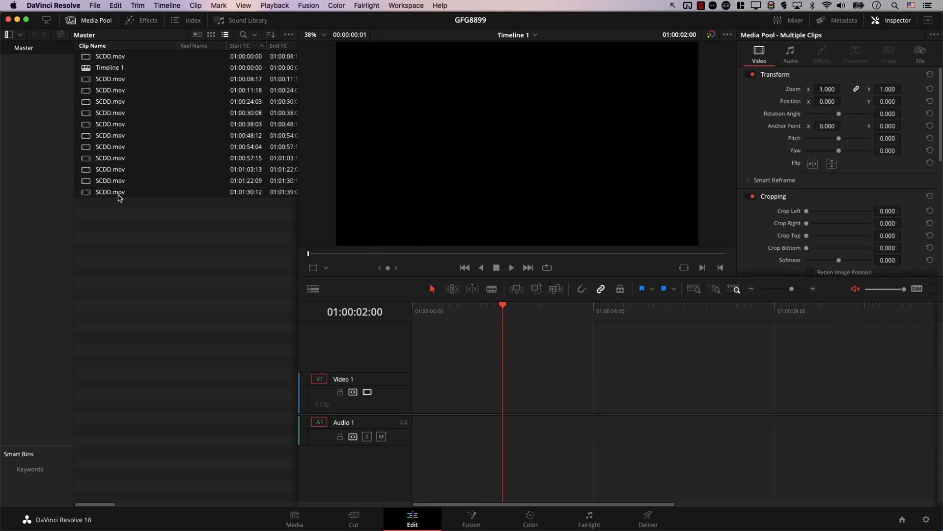
pyautogui.moveTo(242, 71)
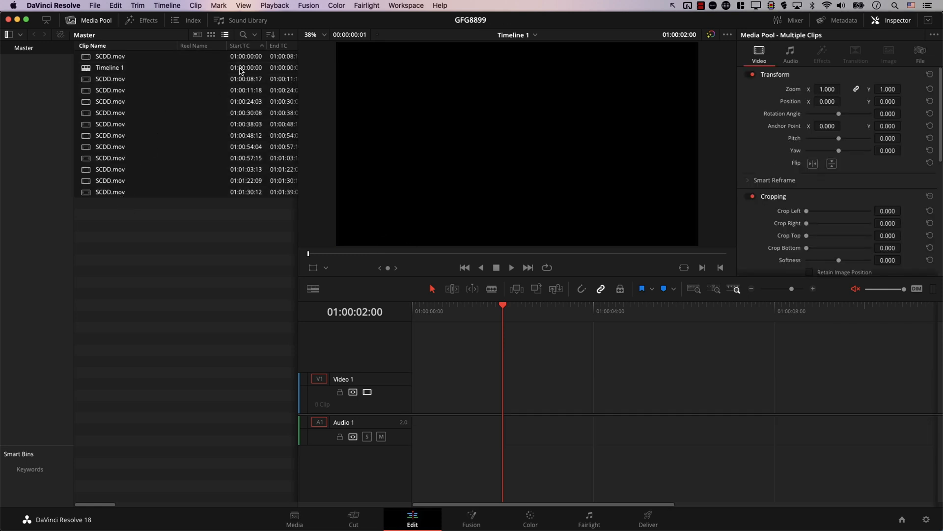
# Step: Place the twelve sorted SCDD.mov scene clips onto Timeline 1 in timecode order
pyautogui.click(109, 68)
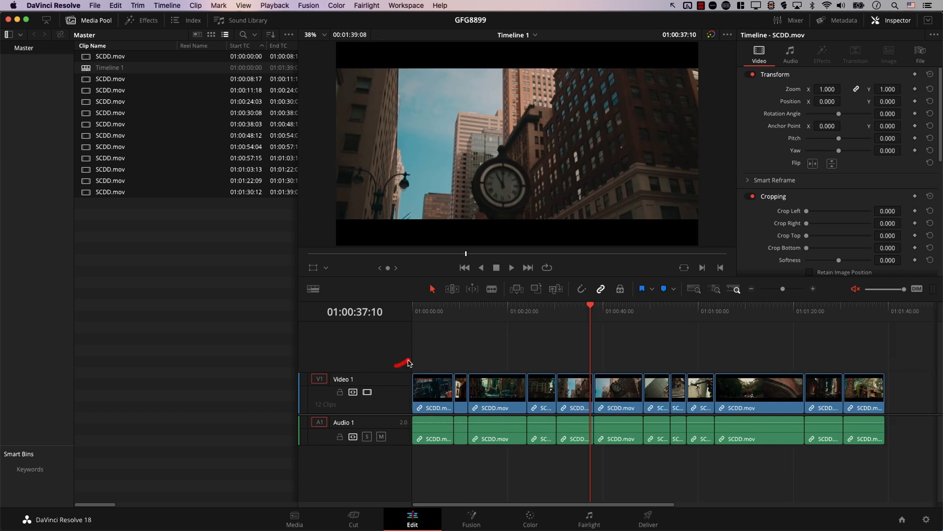
pyautogui.click(423, 312)
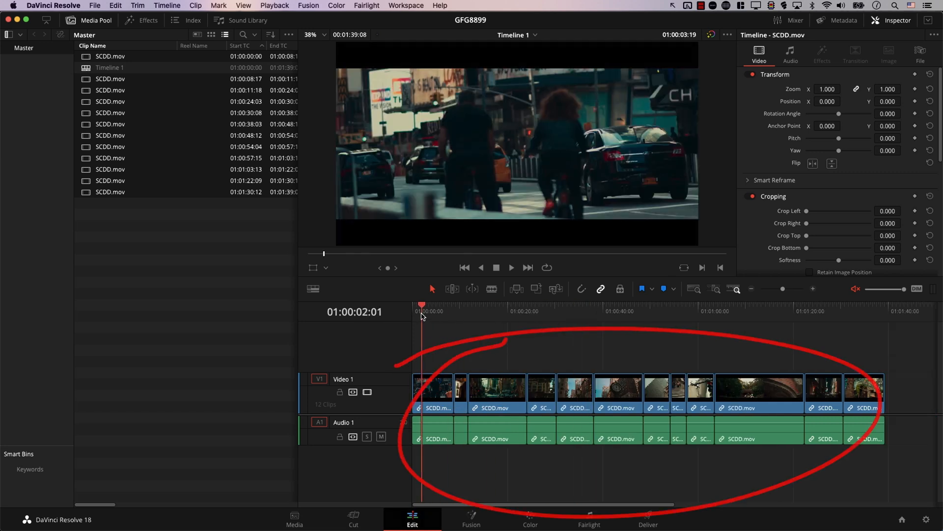
pyautogui.click(660, 311)
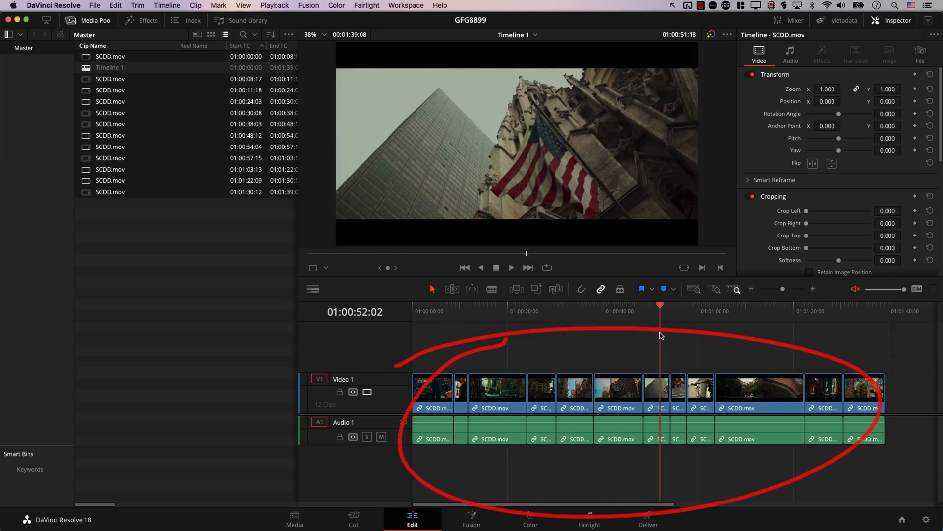
pyautogui.click(731, 312)
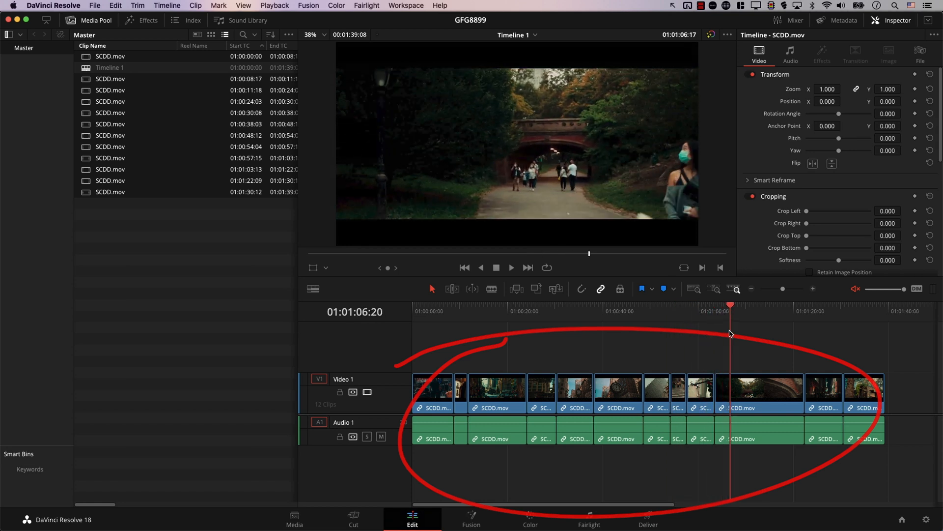
pyautogui.click(778, 304)
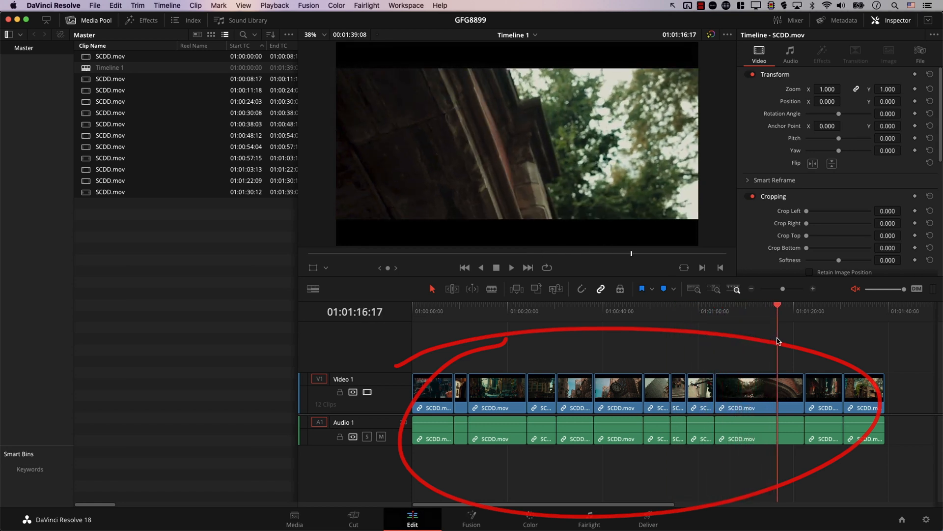